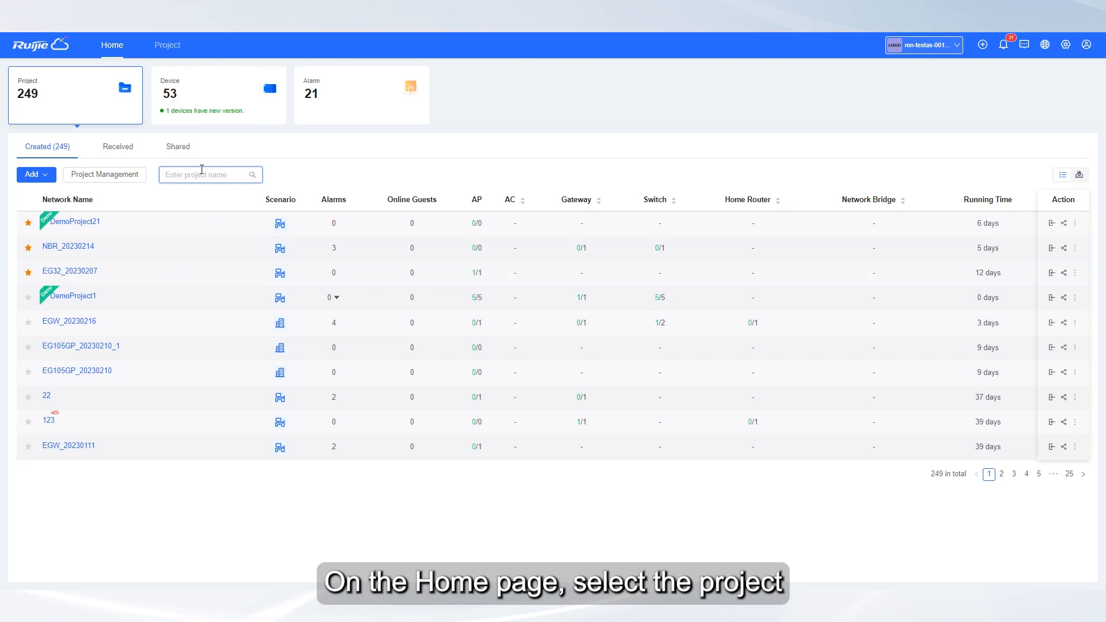
- Open the DemoProject1 project from the Home page project list
click(72, 296)
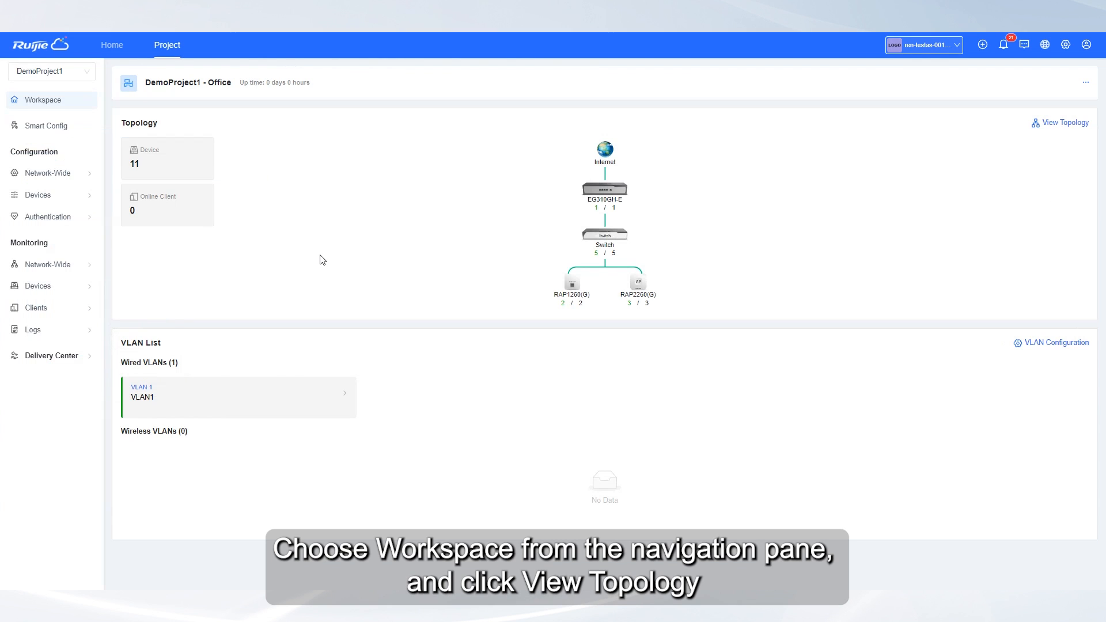
mouse_move(1064, 122)
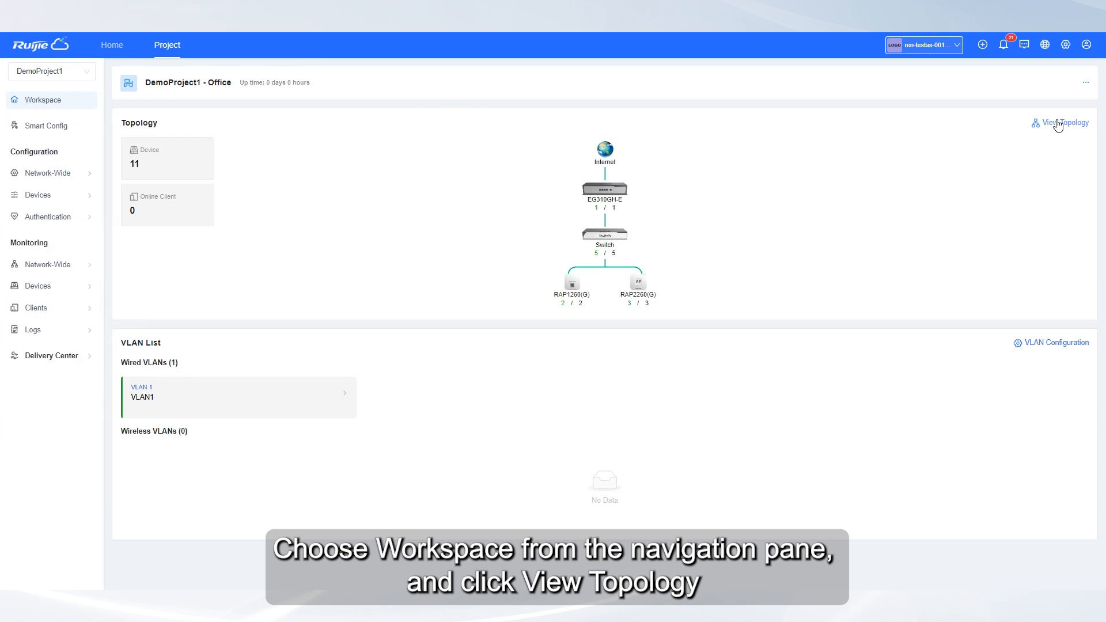
- View DemoProject1's full device tree from gateway through switches to APs and cameras
click(1064, 123)
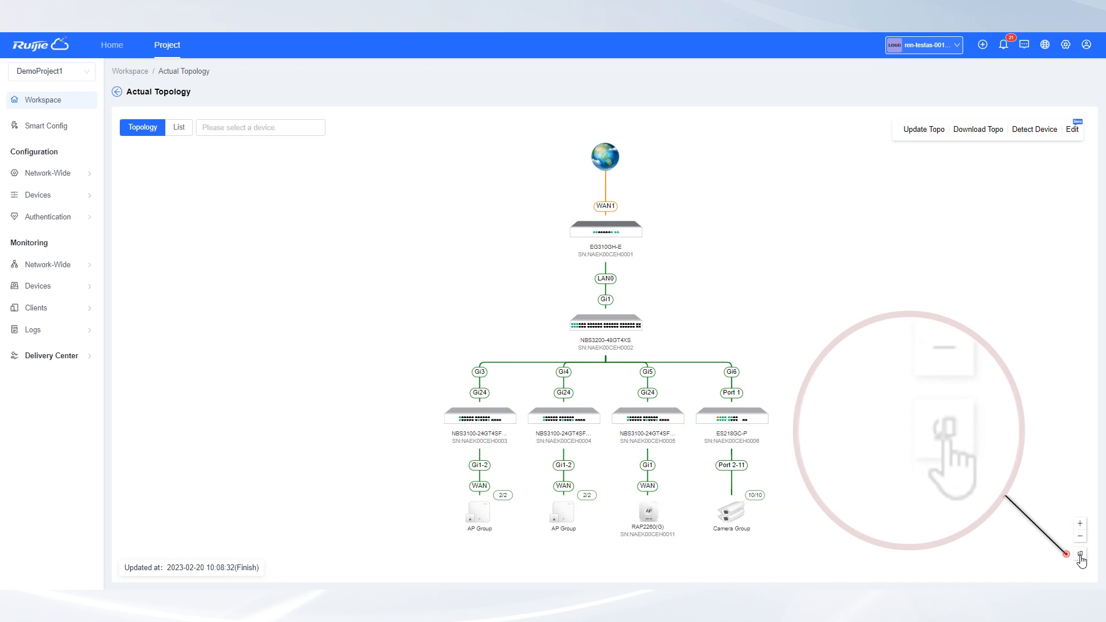
- Toggle the topology layout and view the NBS3200-48GT4XS switch's device status details
click(1083, 553)
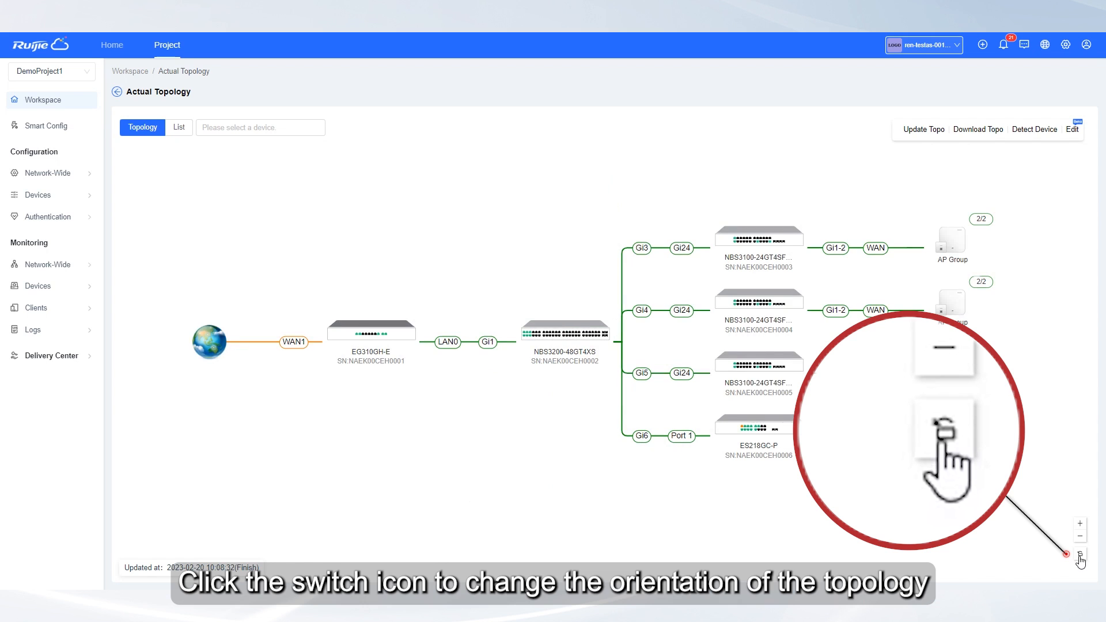
click(1079, 553)
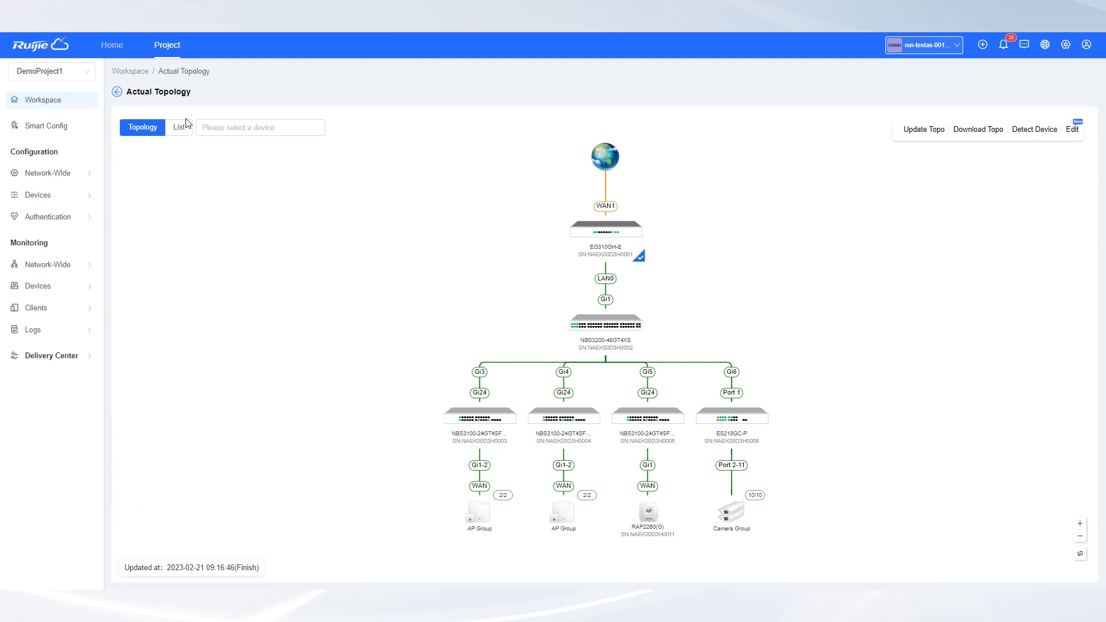
click(179, 126)
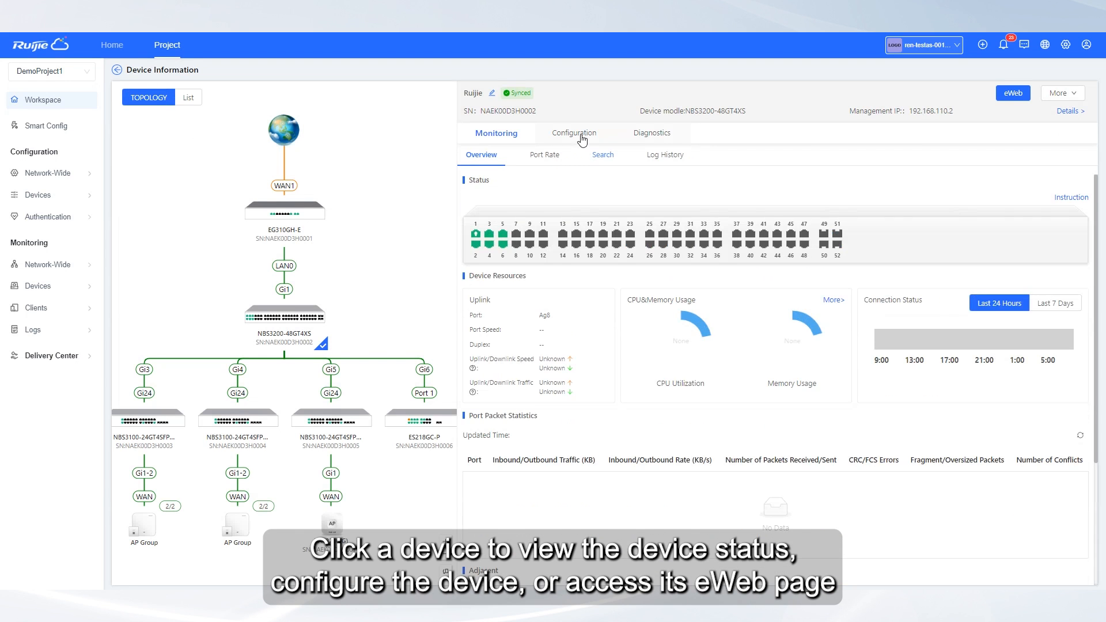
click(574, 133)
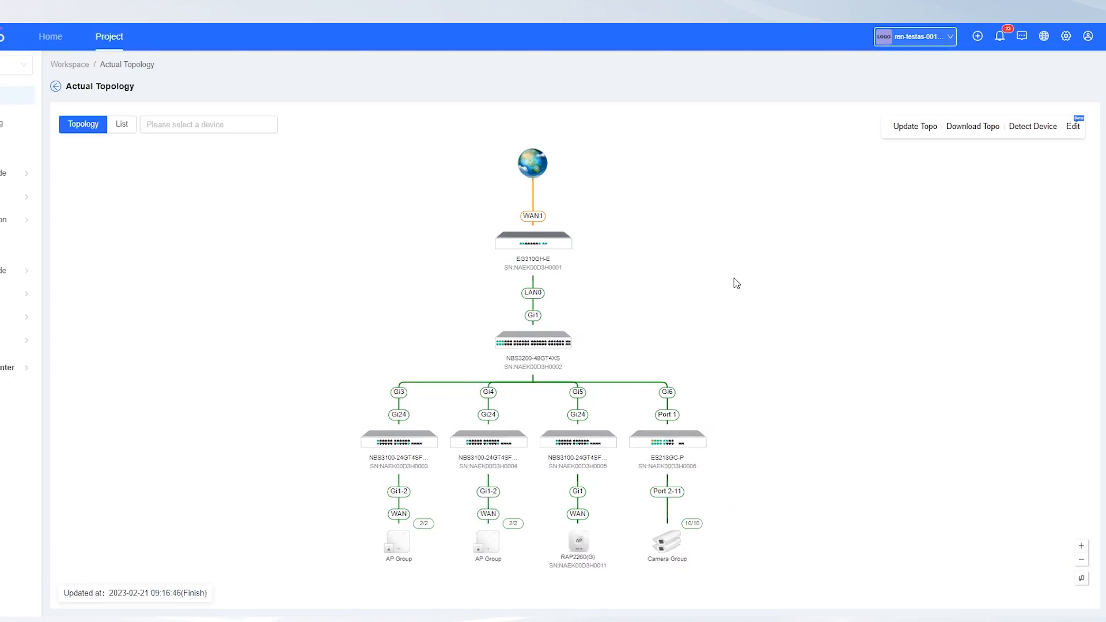
- Refresh DemoProject1's topology with Update Topo until a newly detected device is reported
click(915, 126)
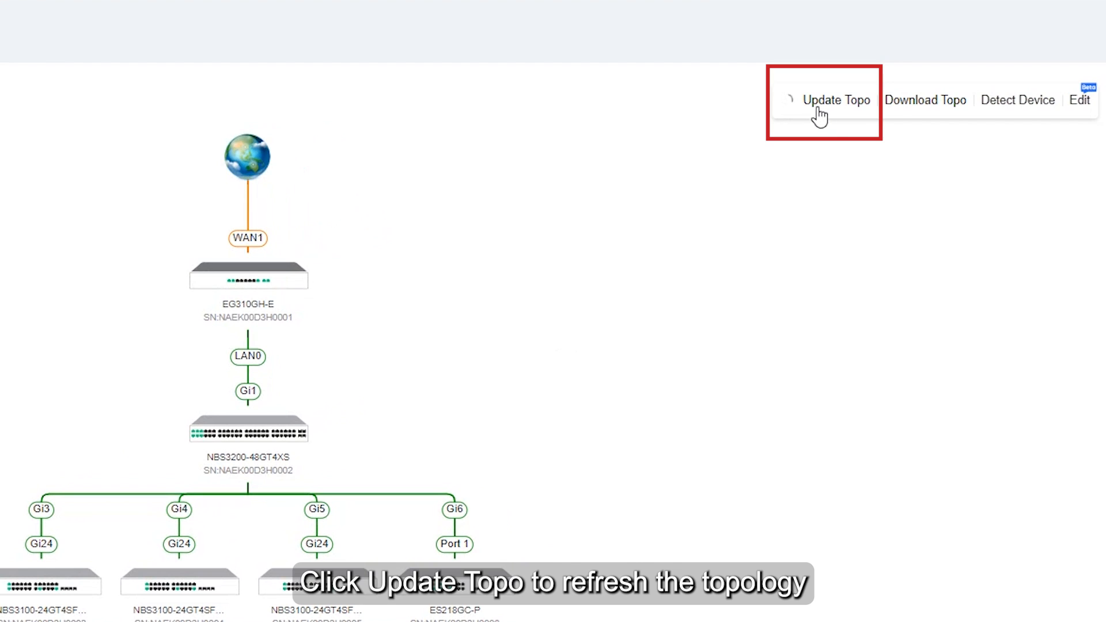
click(837, 100)
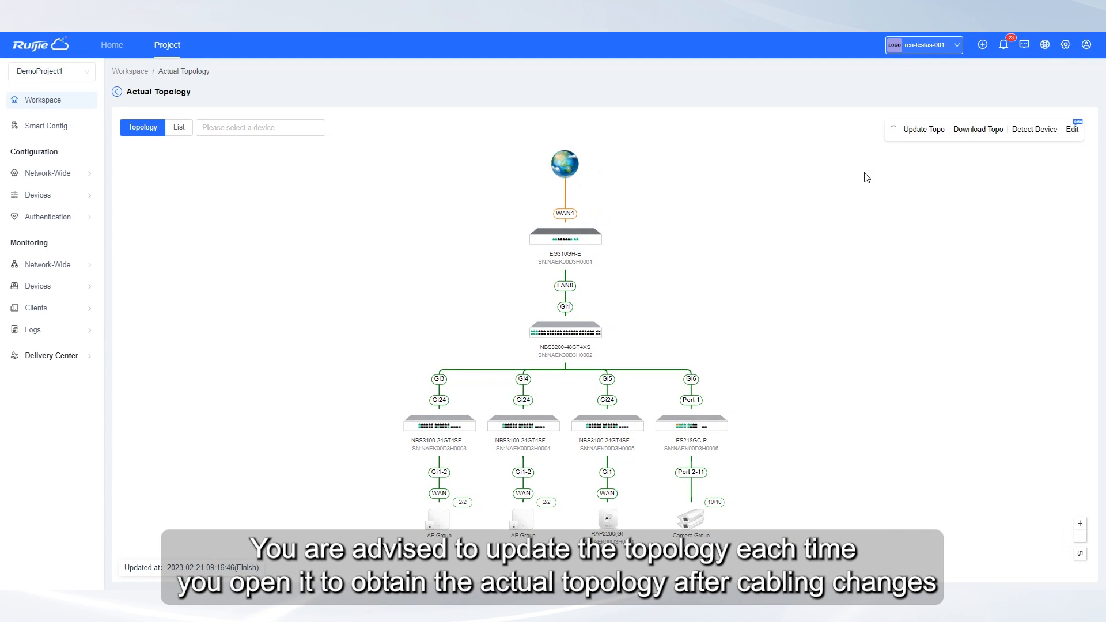
click(923, 129)
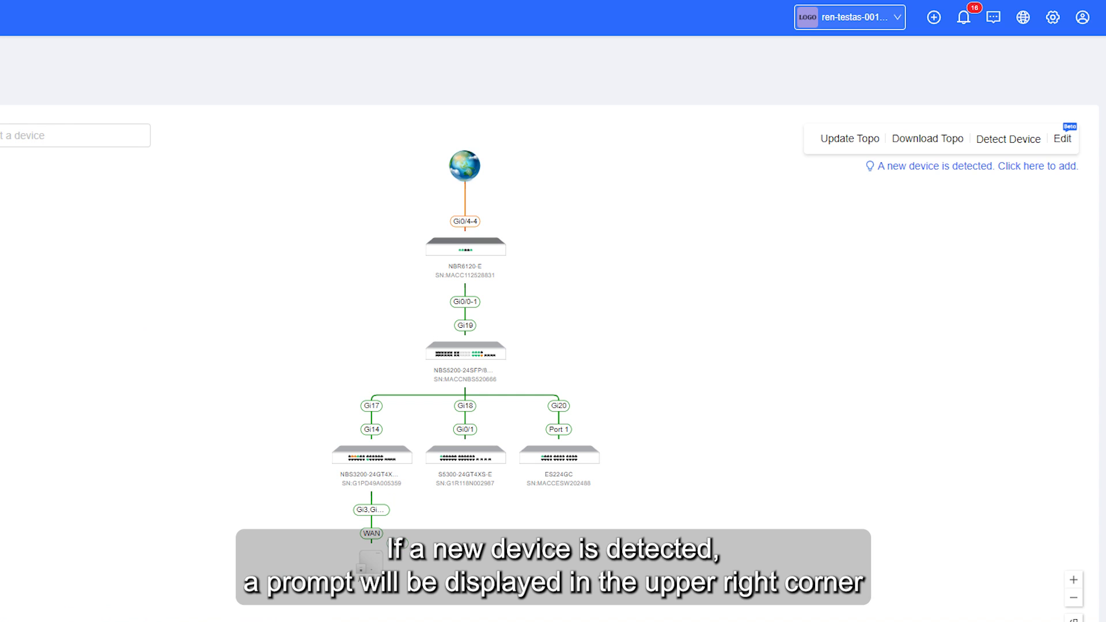
- Run device detection (no results) and download the topology as DemoProject1.png
click(971, 166)
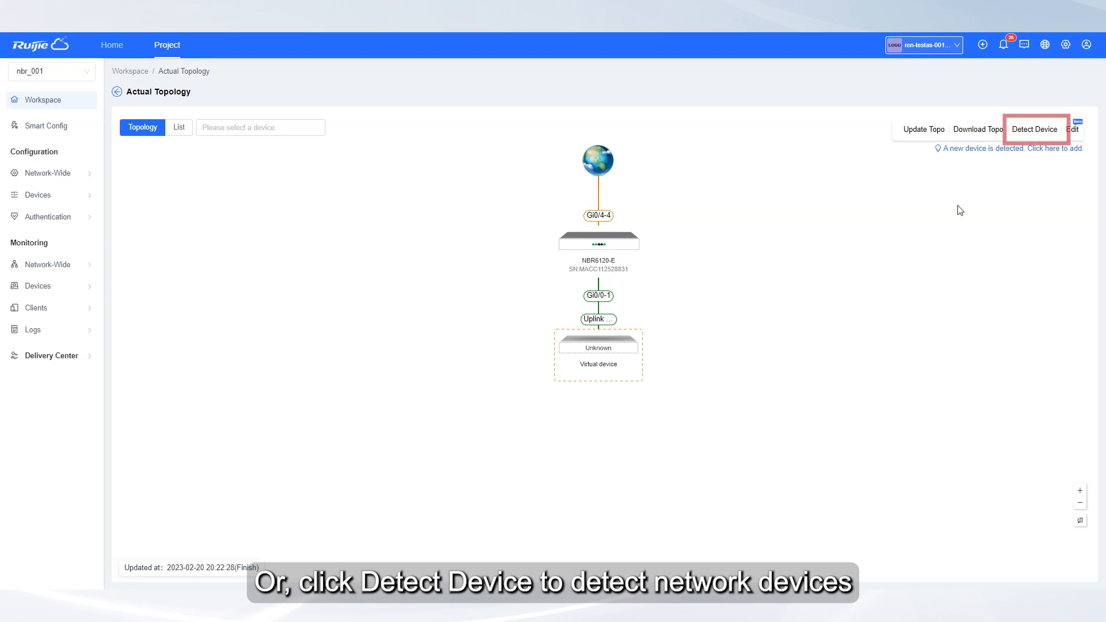
click(1034, 129)
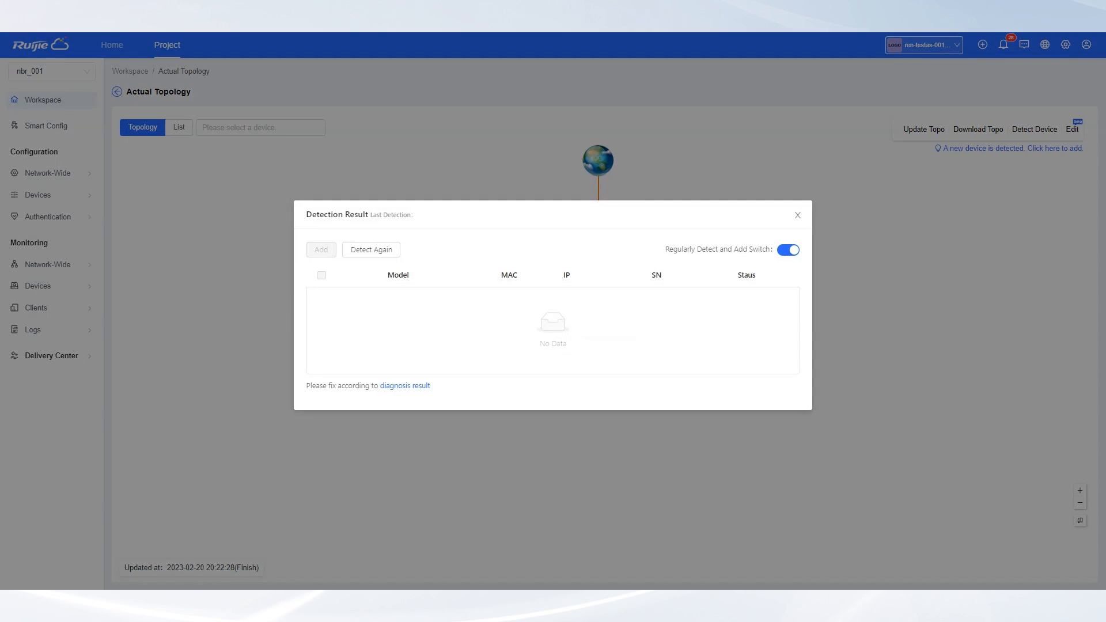
click(798, 215)
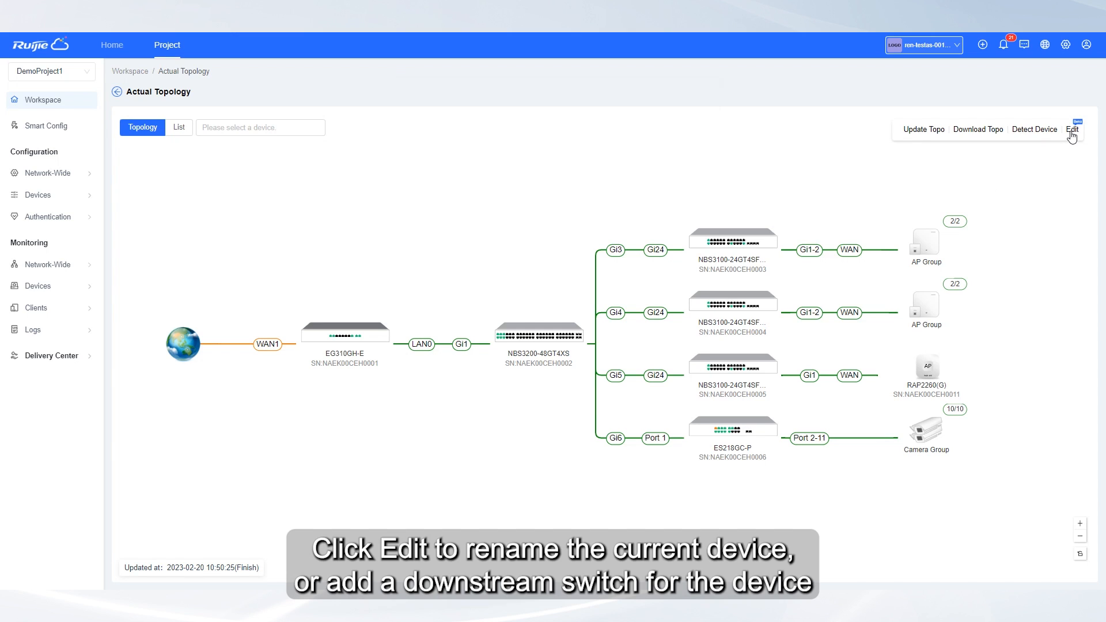
click(1071, 129)
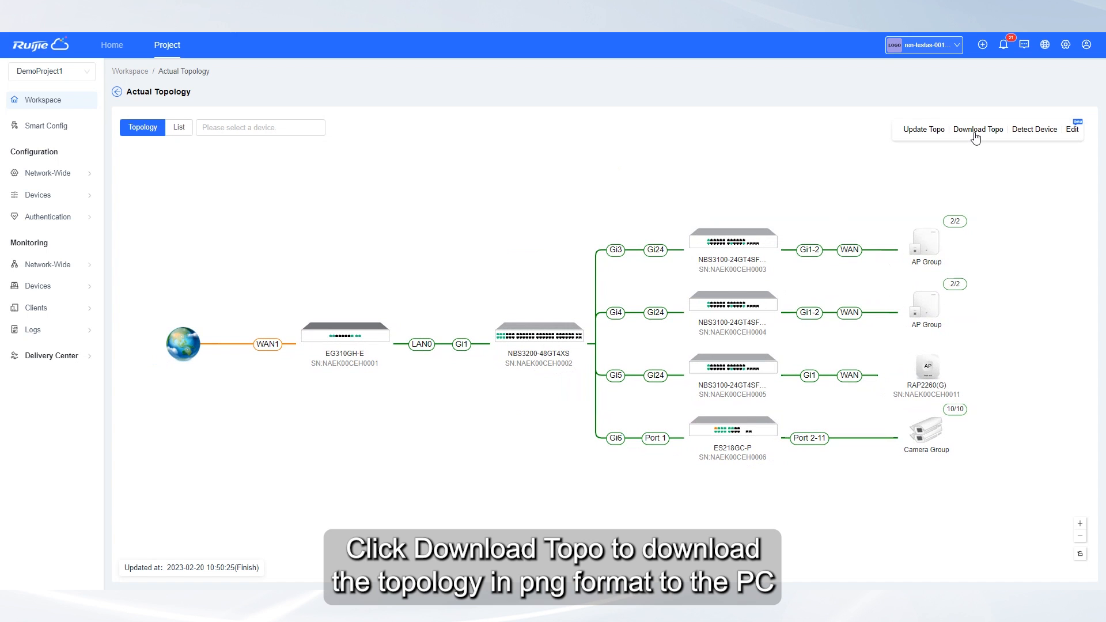
click(978, 129)
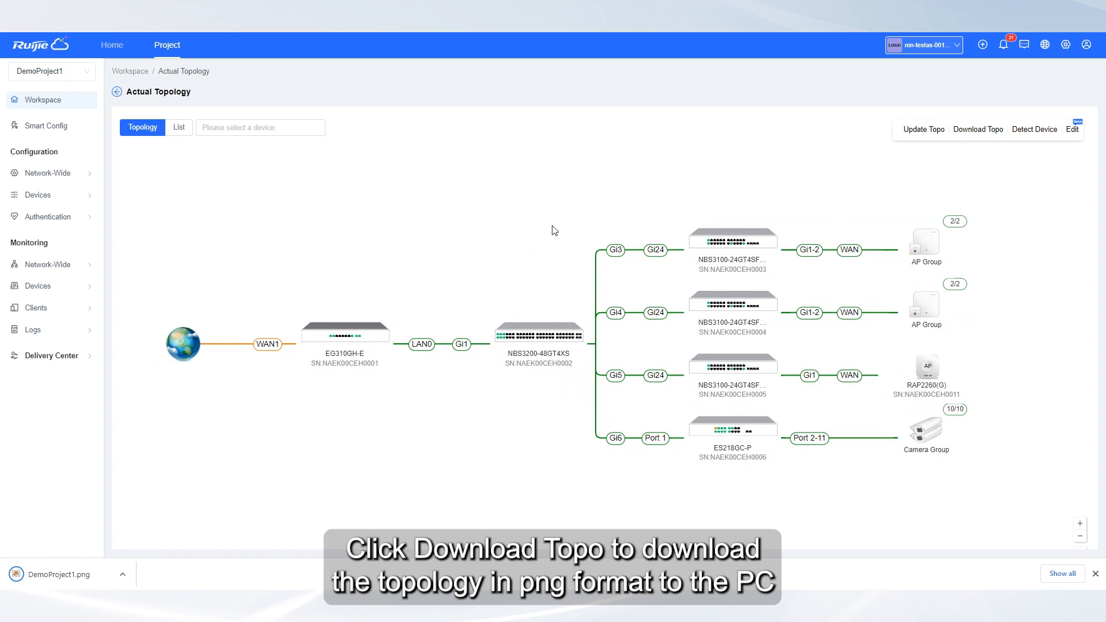